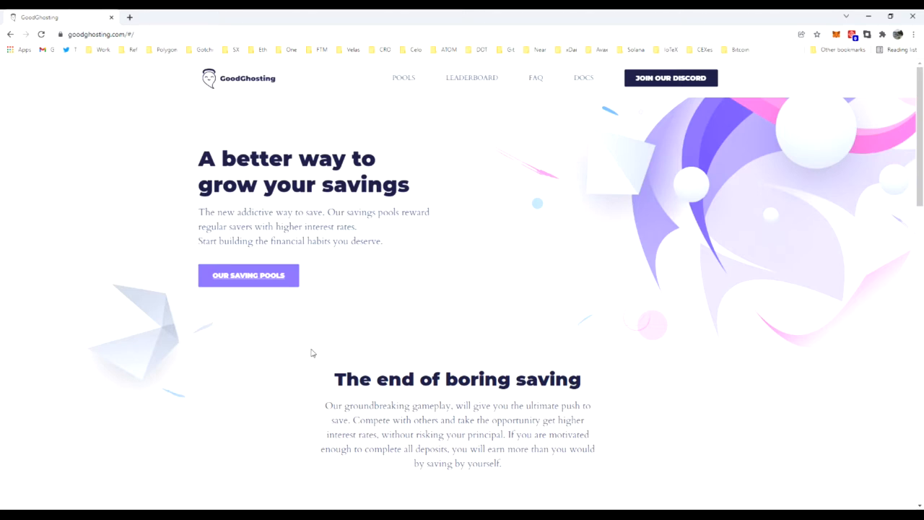
pyautogui.moveTo(282, 335)
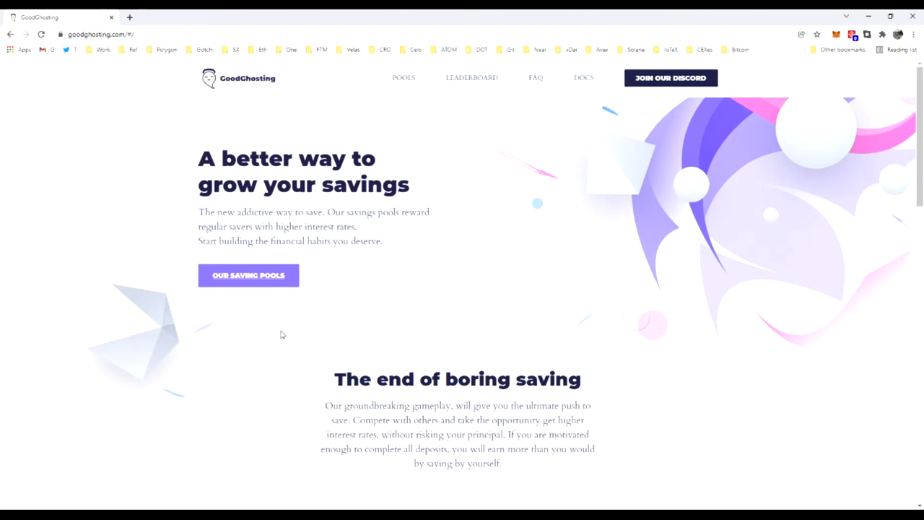
pyautogui.moveTo(442, 327)
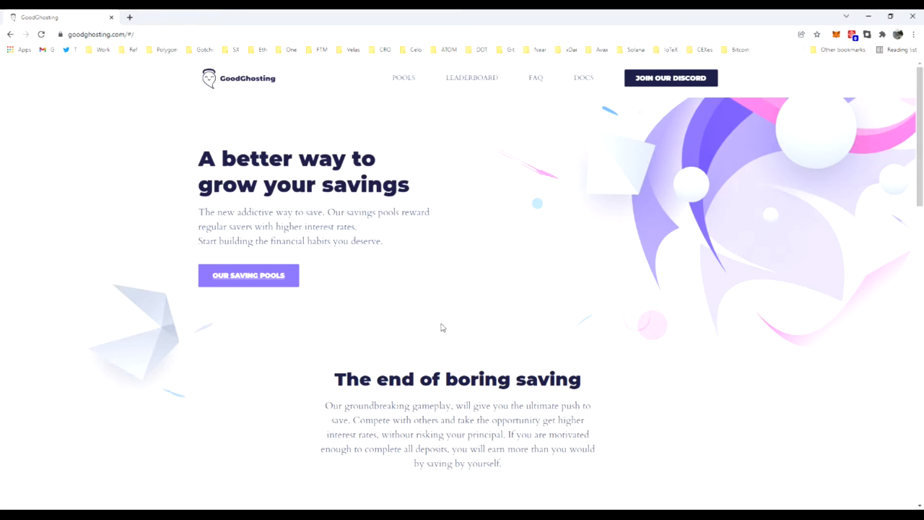
pyautogui.moveTo(403, 81)
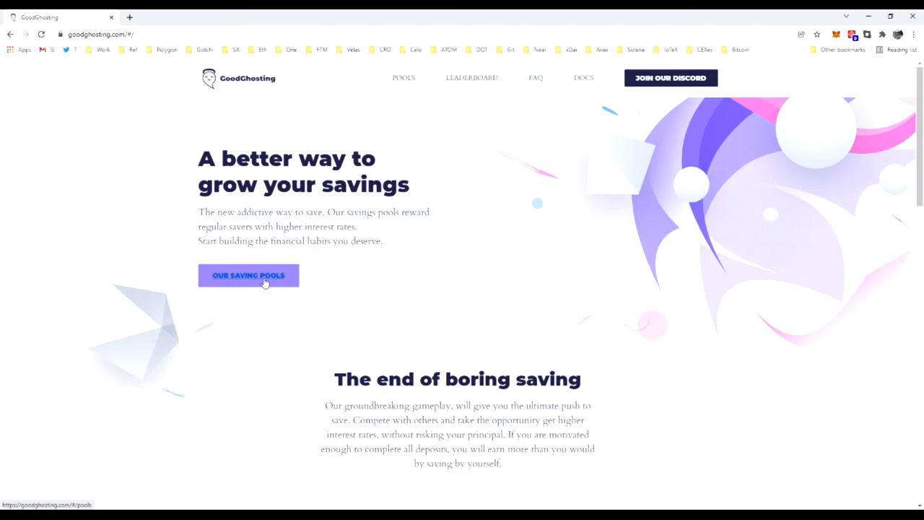
# Go to Our Saving Pools and open the Ari-ready? Pool page with its game stats.
pyautogui.click(248, 274)
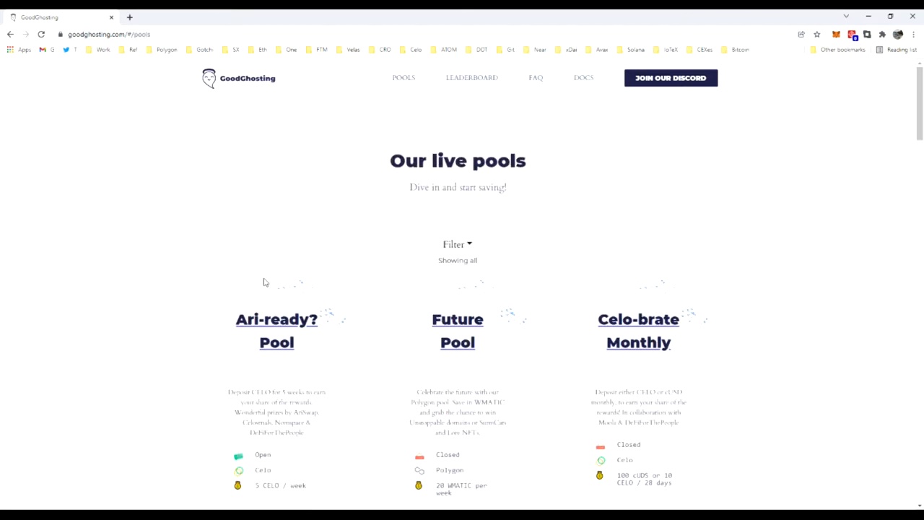
pyautogui.scroll(-3)
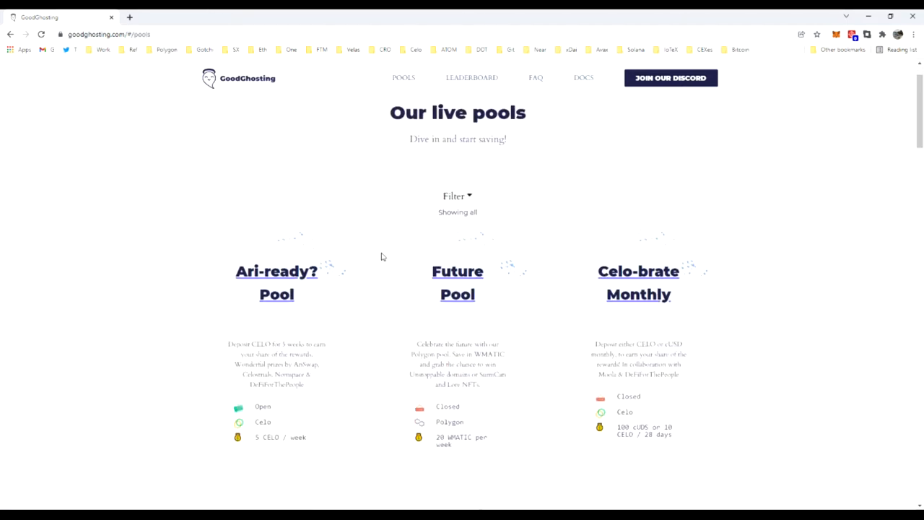
pyautogui.scroll(-3)
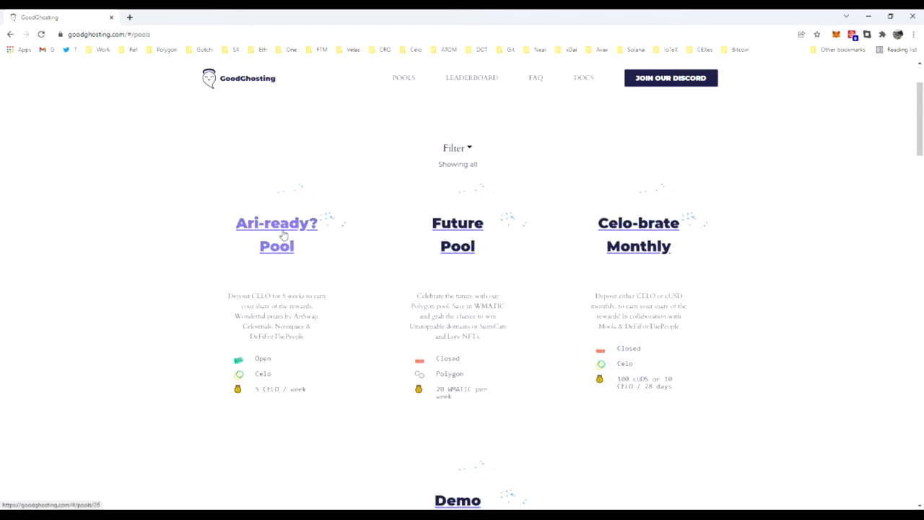
pyautogui.click(277, 234)
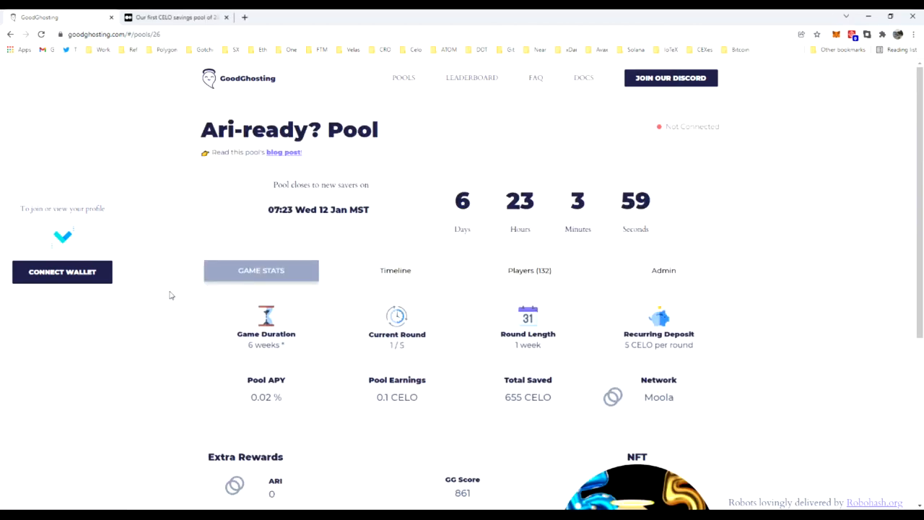
pyautogui.moveTo(62, 271)
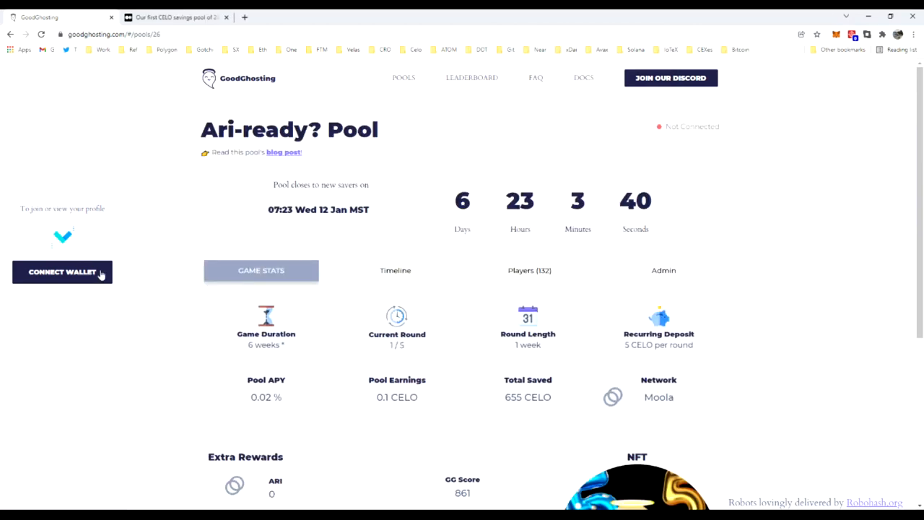
# Connect the MetaMask browser wallet to the Ari-ready? Pool page.
pyautogui.click(62, 272)
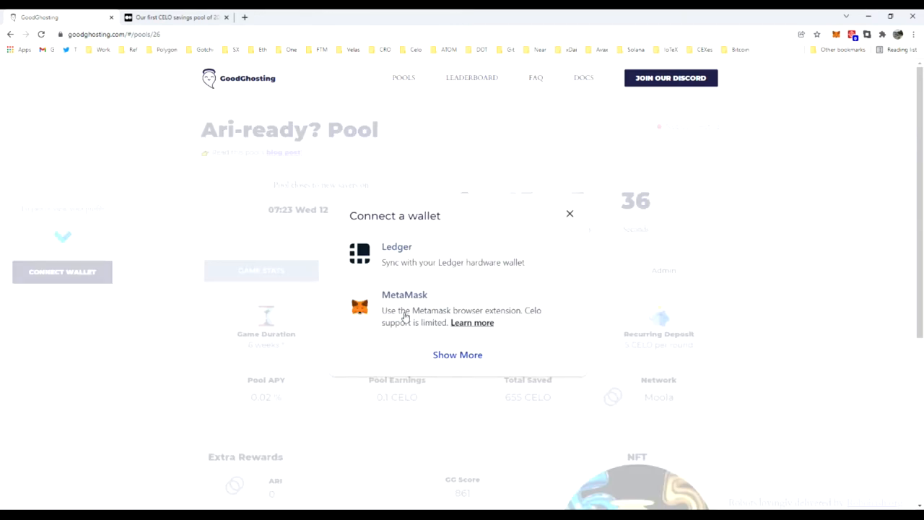
pyautogui.click(569, 213)
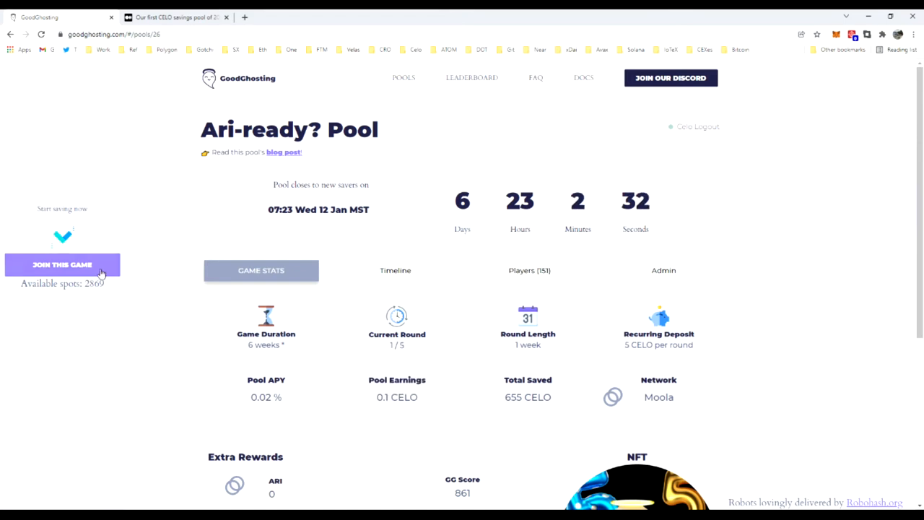
# Join the game, approve spending for the full game and accept the Terms of Service.
pyautogui.click(62, 265)
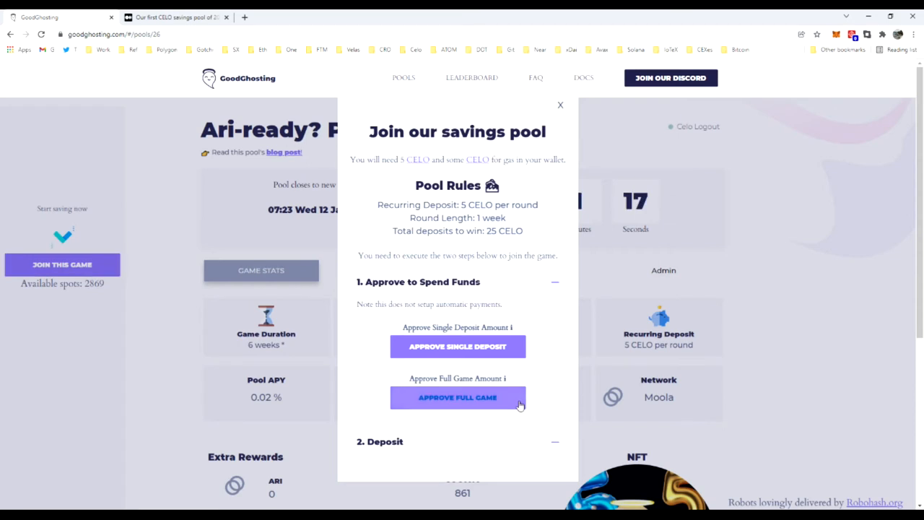
pyautogui.click(456, 397)
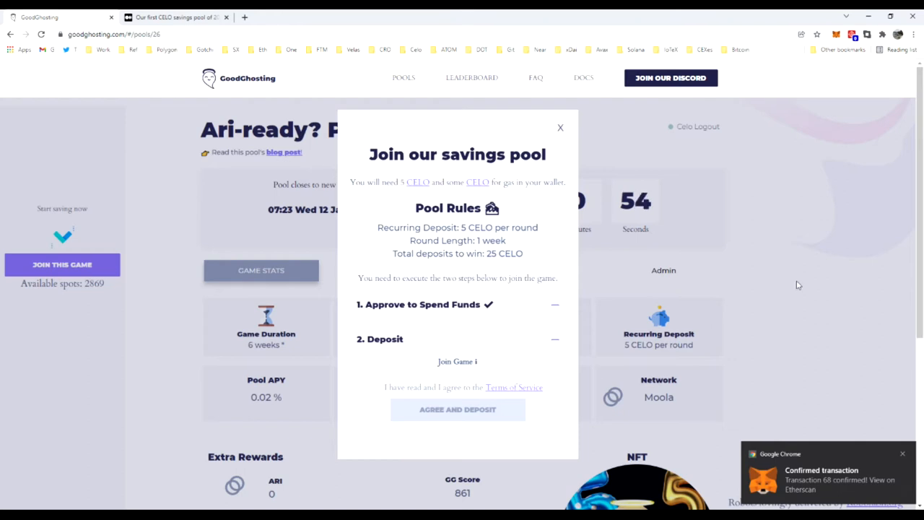
pyautogui.moveTo(508, 331)
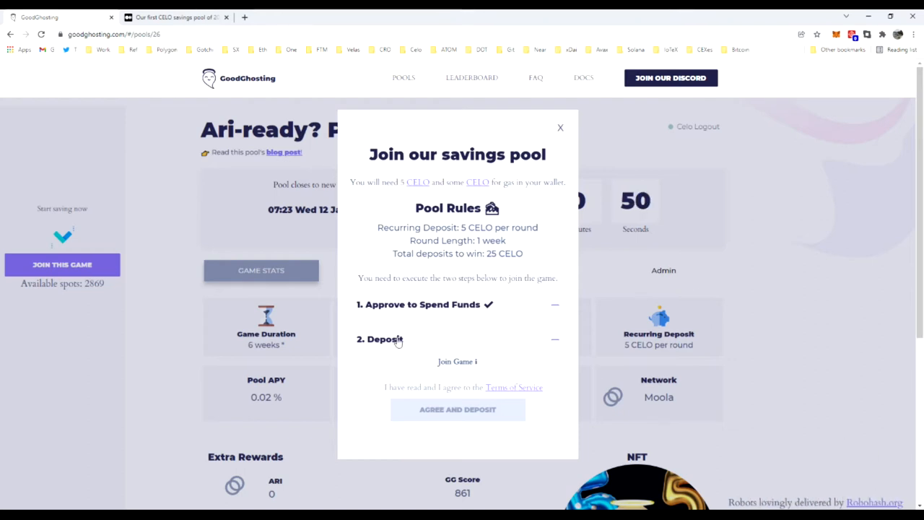
pyautogui.moveTo(398, 393)
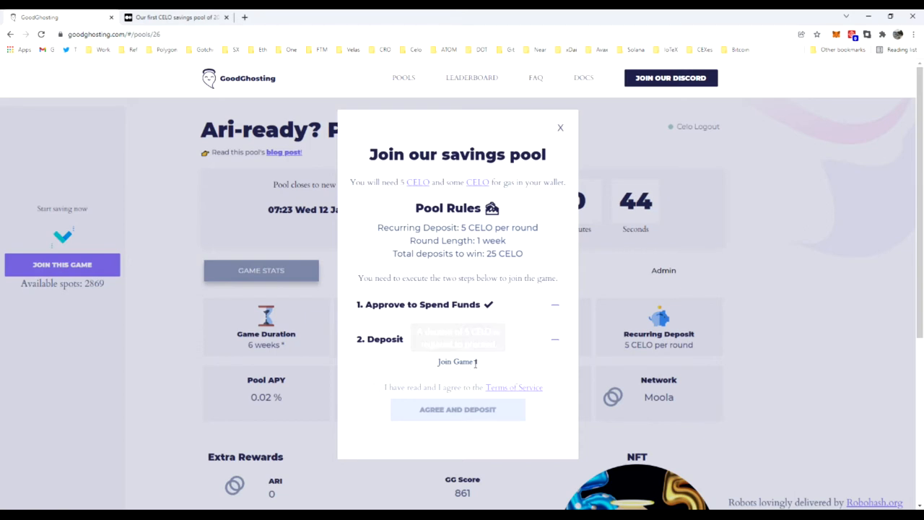
pyautogui.click(375, 387)
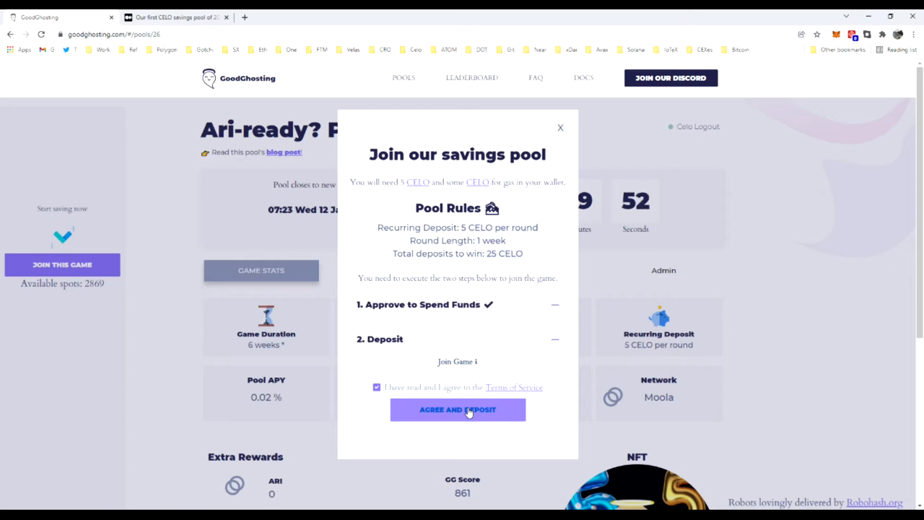
# Agree and deposit to join the pool, reaching the Winning player dashboard.
pyautogui.click(456, 410)
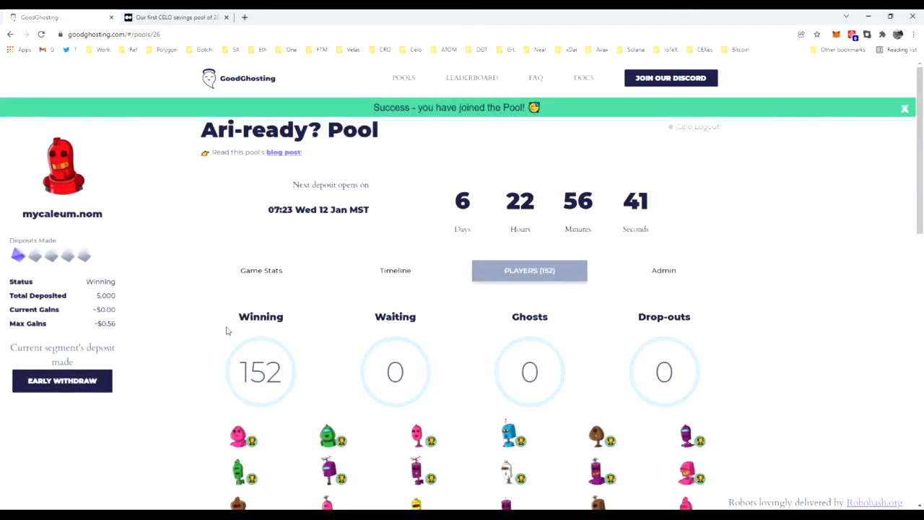
pyautogui.moveTo(213, 322)
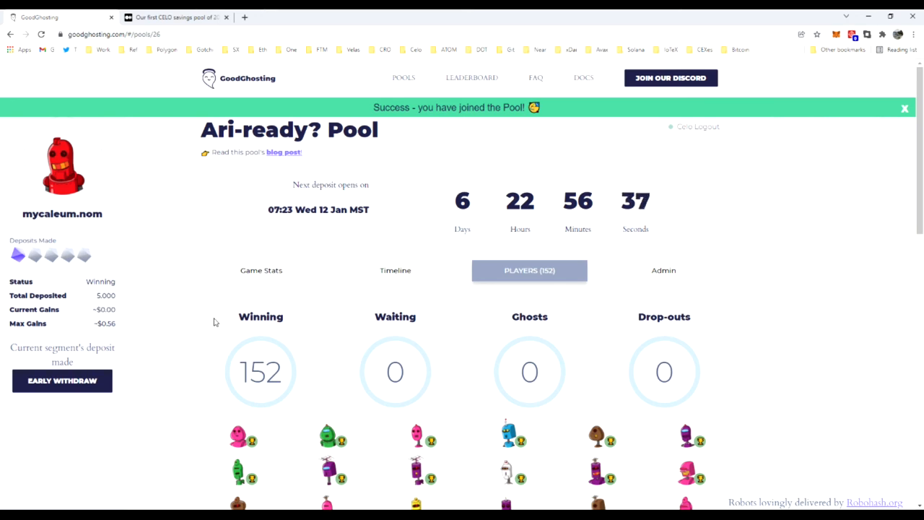
pyautogui.moveTo(173, 347)
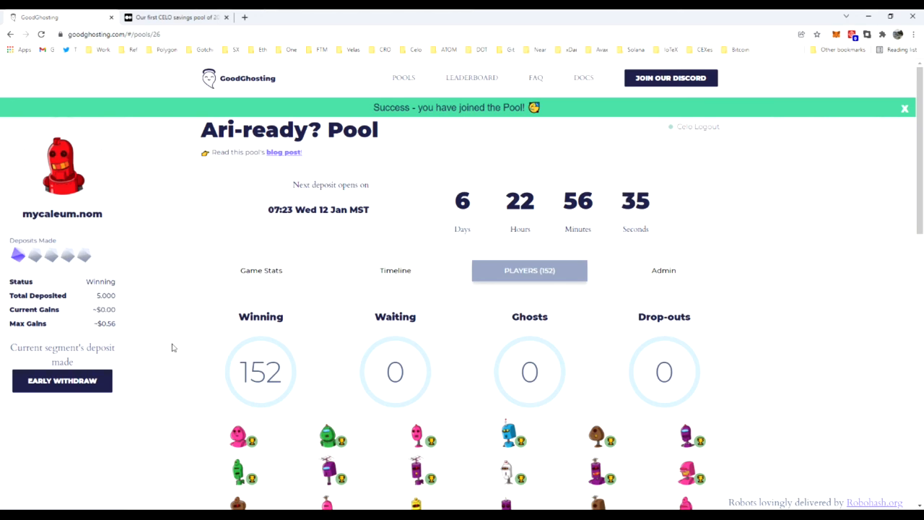